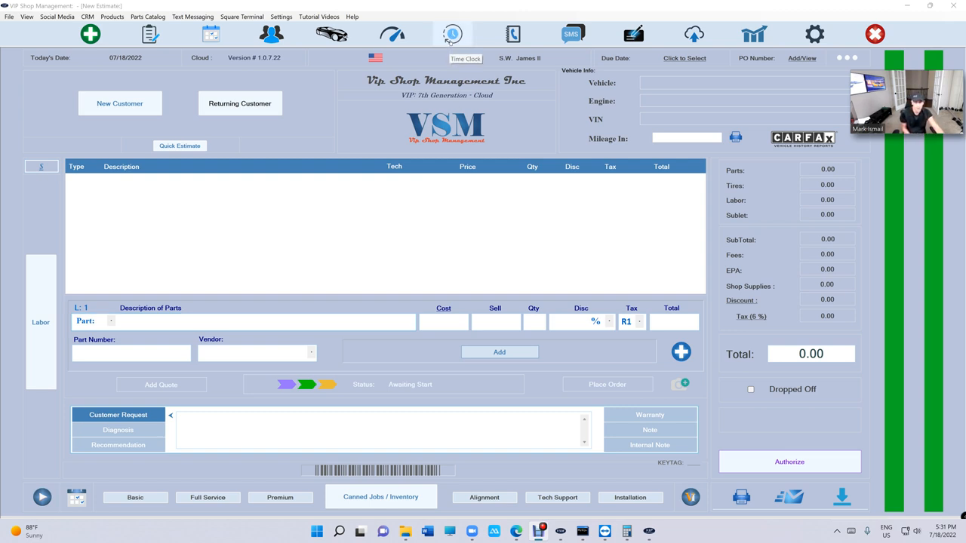
mouse_move(450, 51)
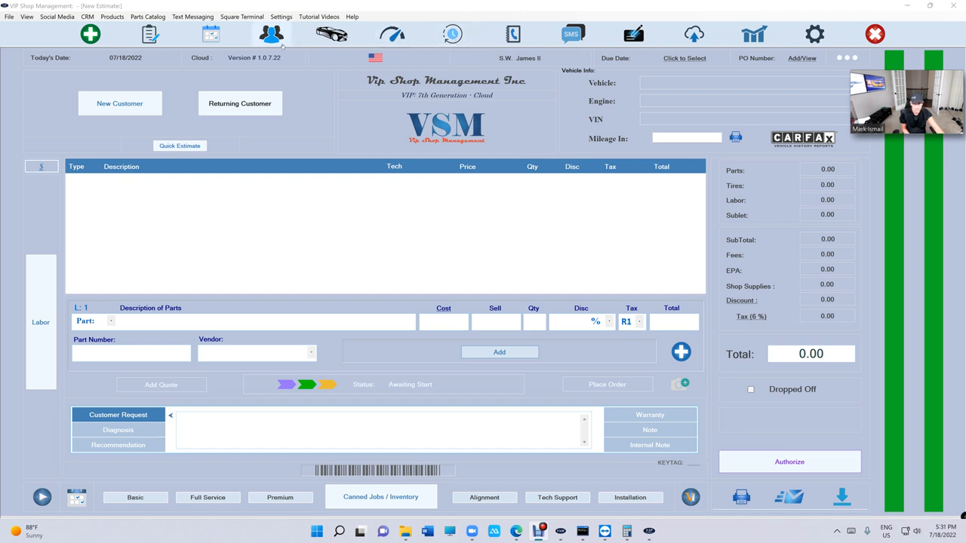
click(271, 34)
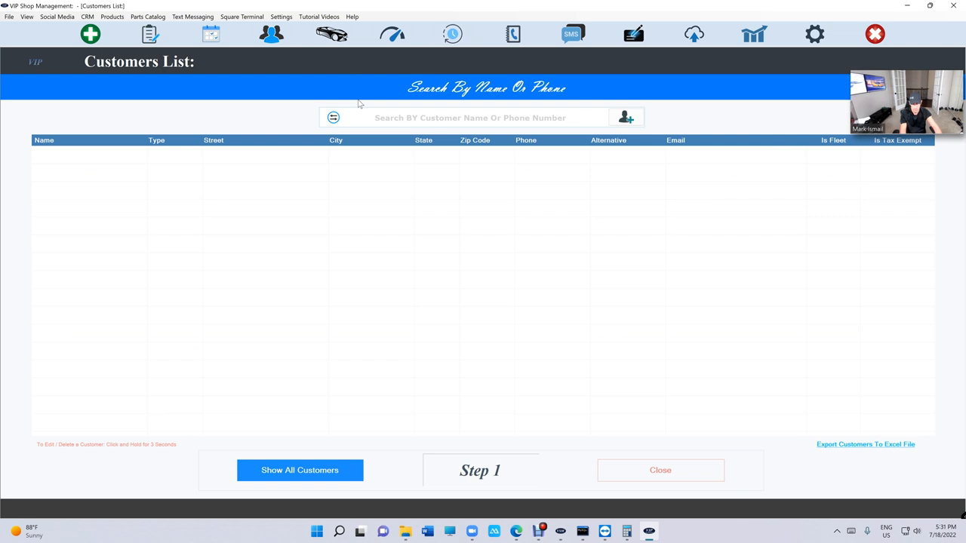
text(mark is)
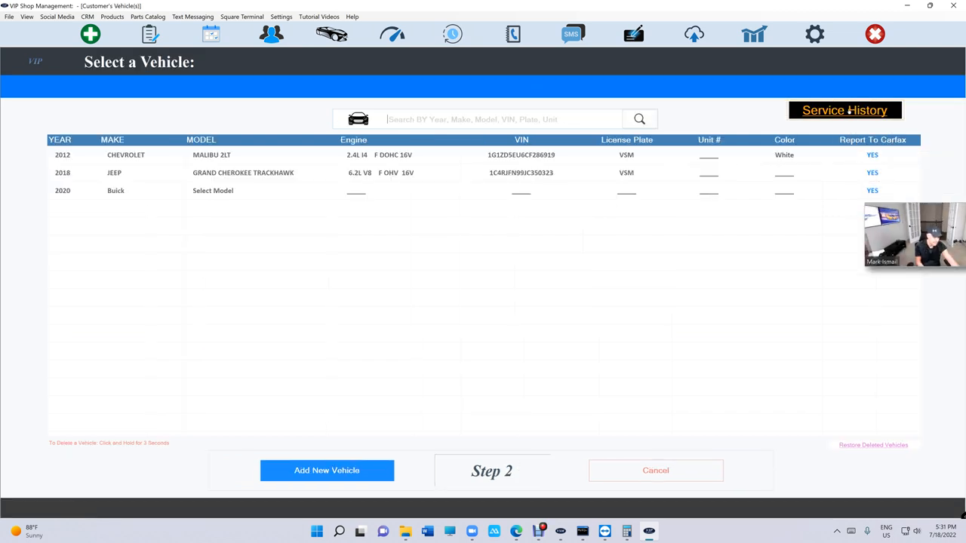
click(844, 110)
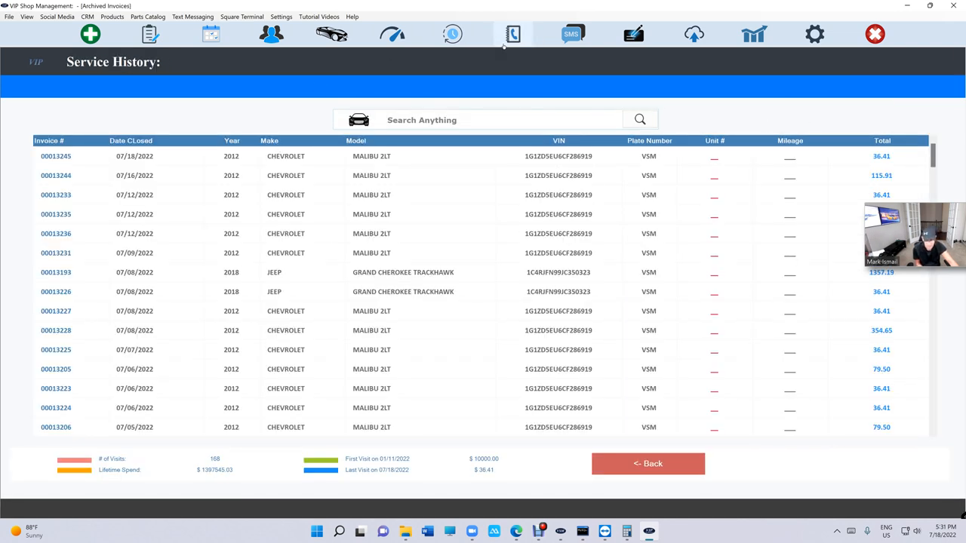
mouse_move(576, 305)
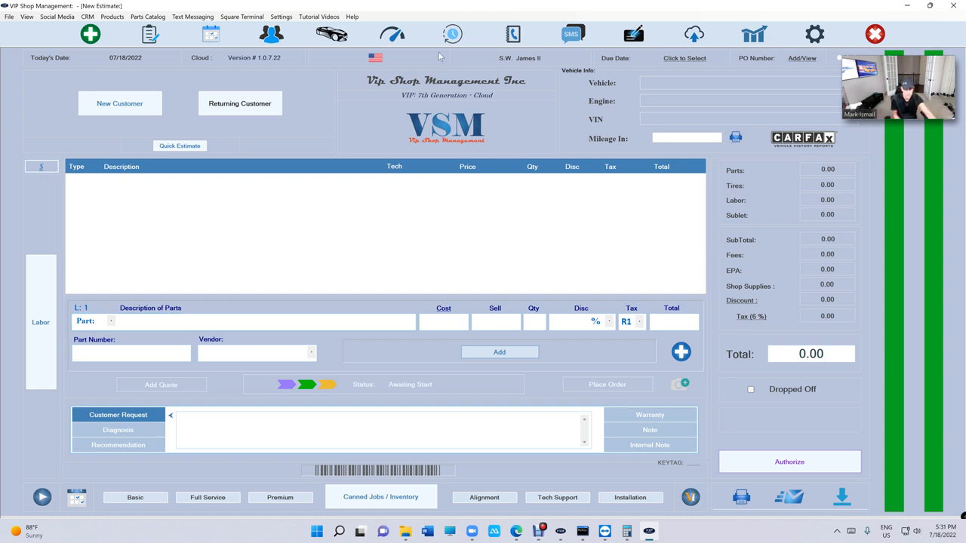
Put James II in the first time clock slot, clock in now, then clock out.
click(452, 34)
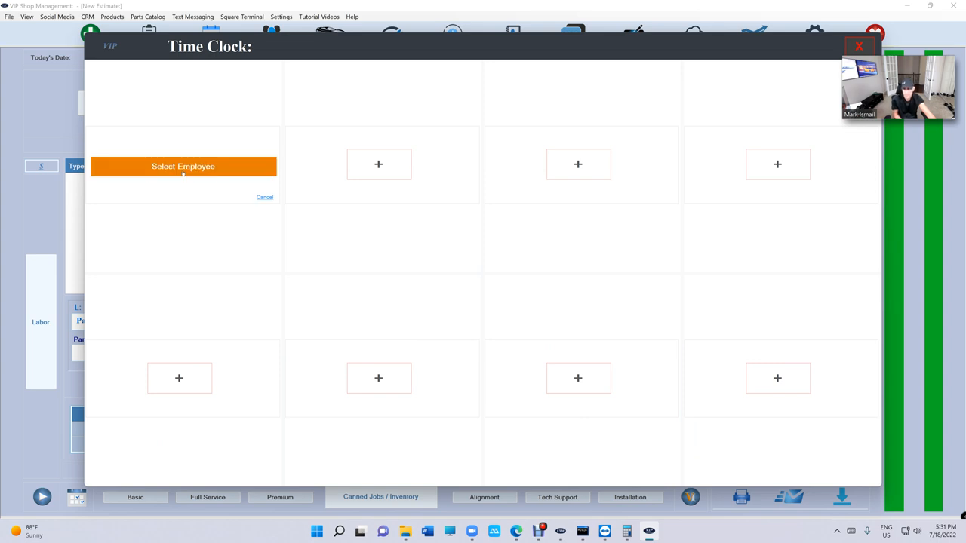
click(183, 166)
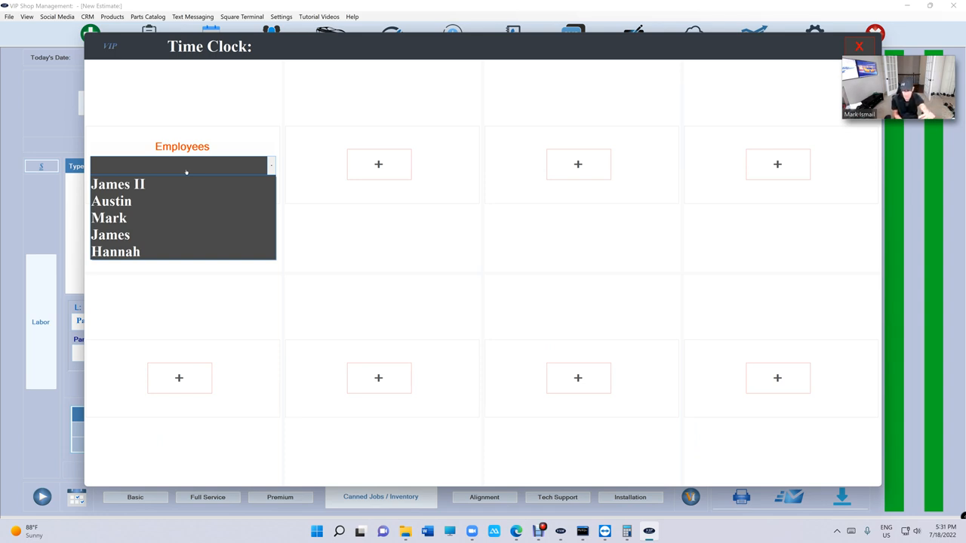
click(111, 200)
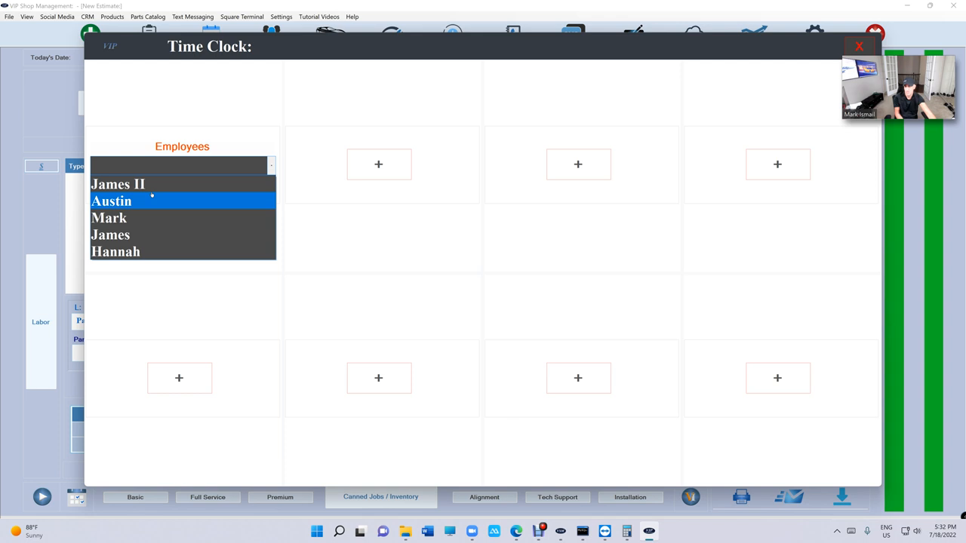
click(117, 184)
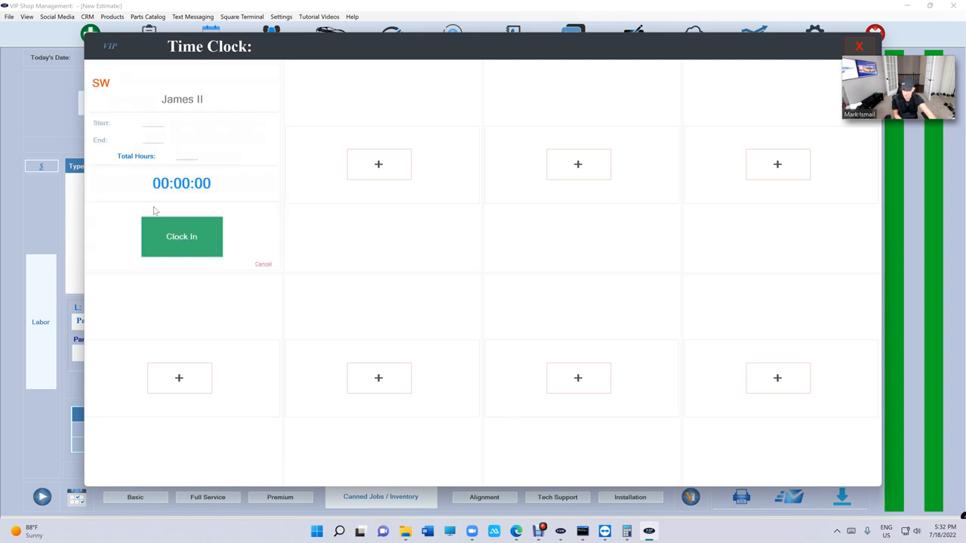
click(181, 236)
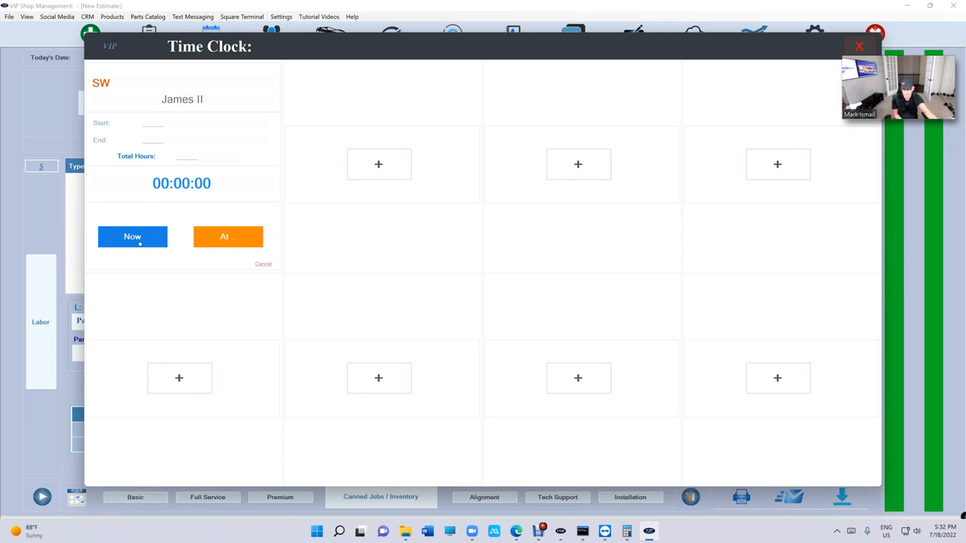
click(133, 236)
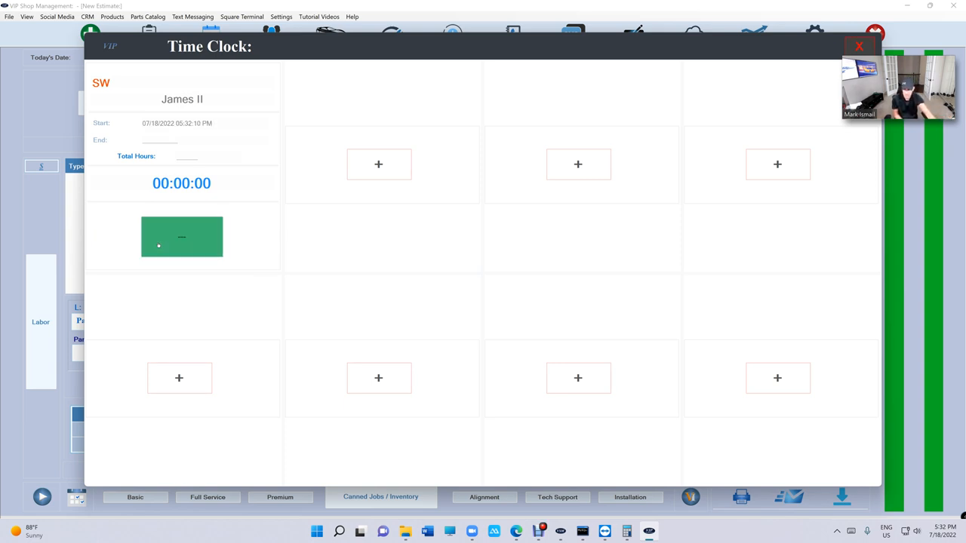
click(181, 236)
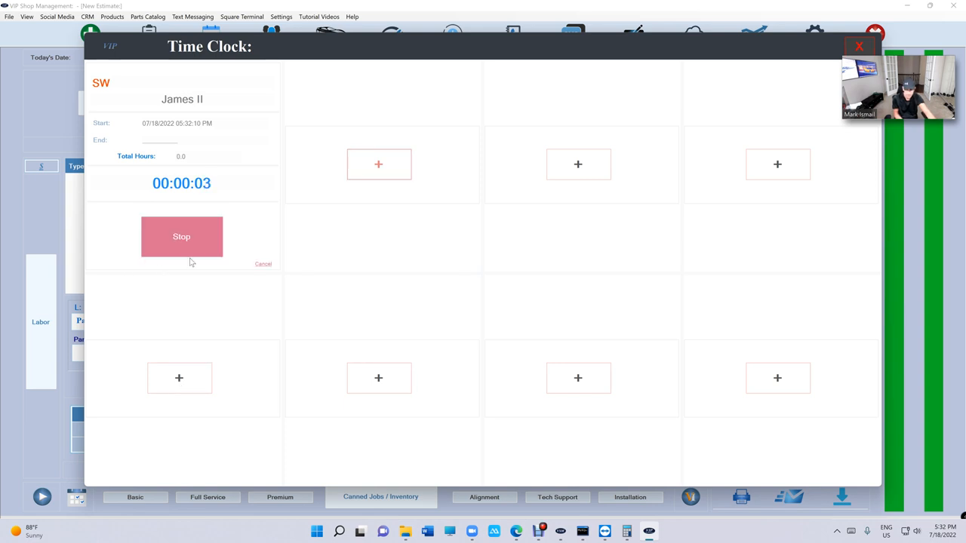
click(181, 236)
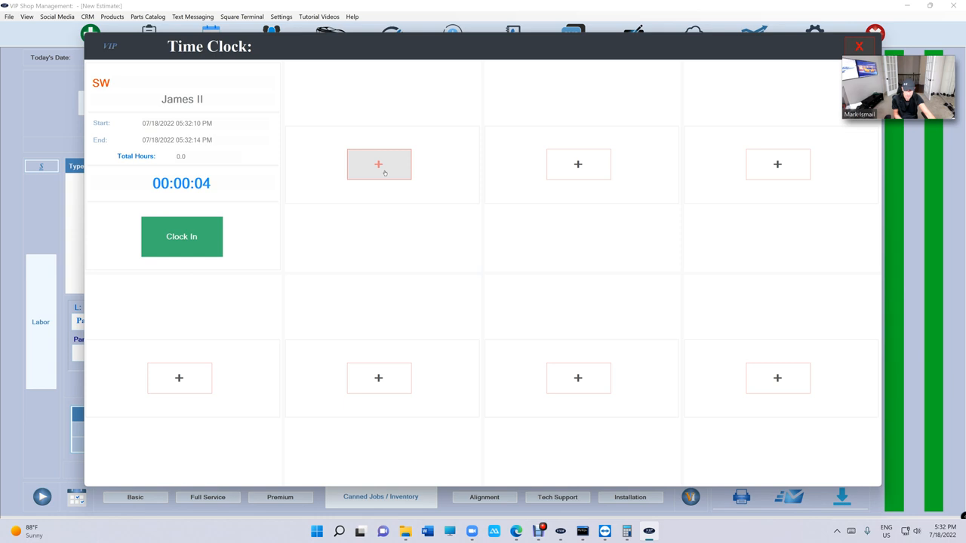
Add Austin to the second slot and clock him in at 09:00 AM.
click(379, 164)
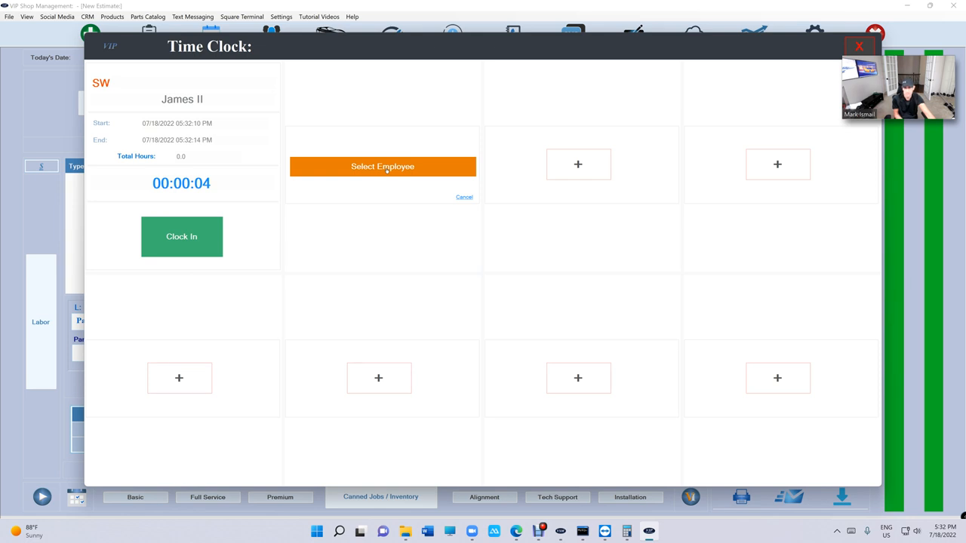
click(382, 165)
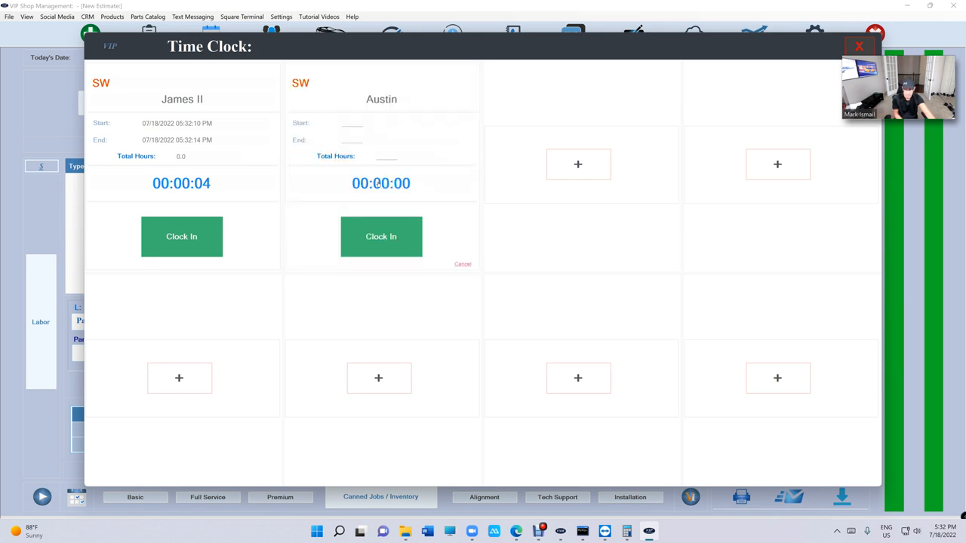
click(381, 236)
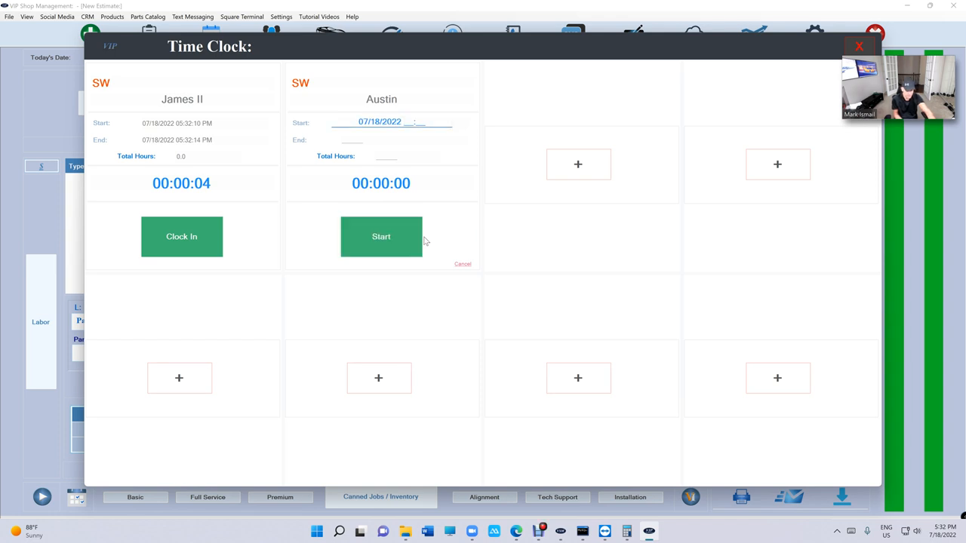
text(09)
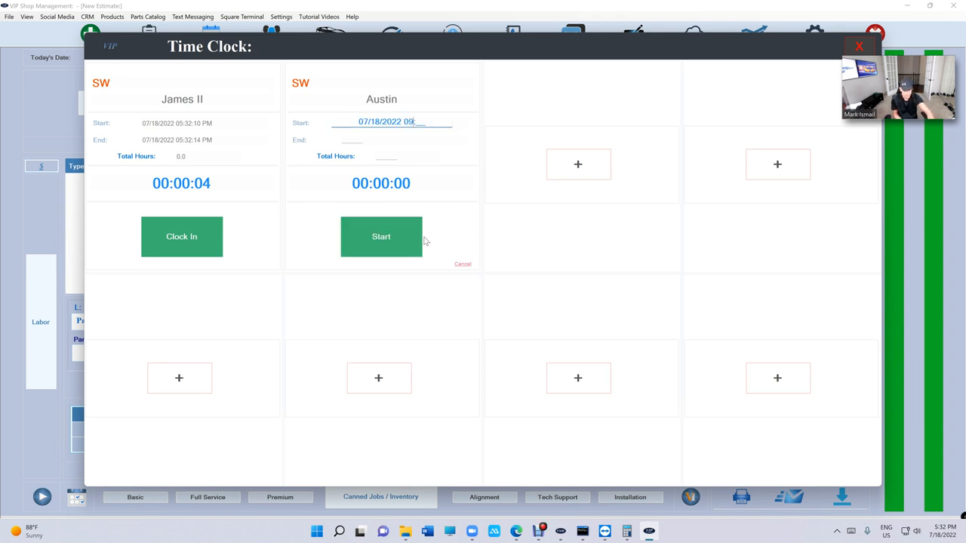
click(381, 236)
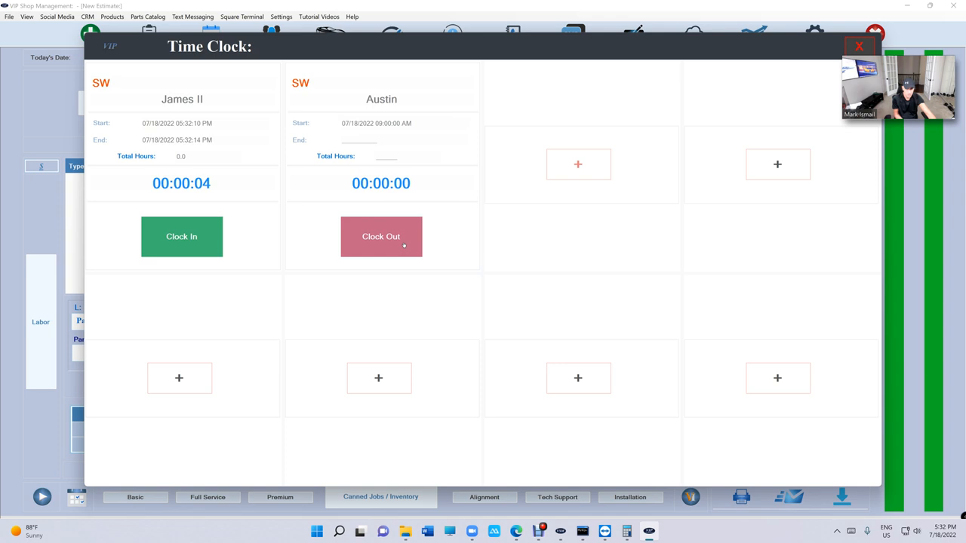
click(381, 236)
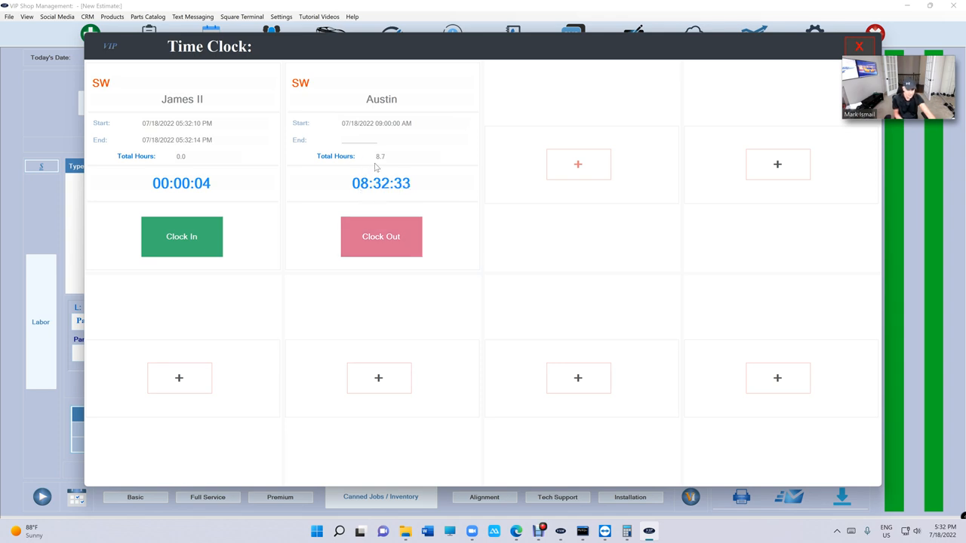
mouse_move(384, 157)
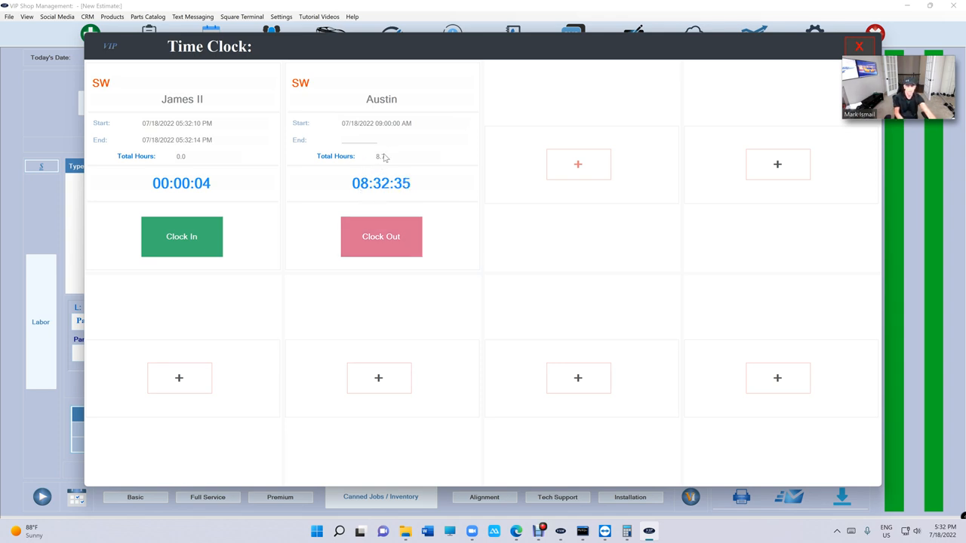
Clock Austin out at 18:00 (6:00 PM), giving a 9.1-hour shift.
click(381, 236)
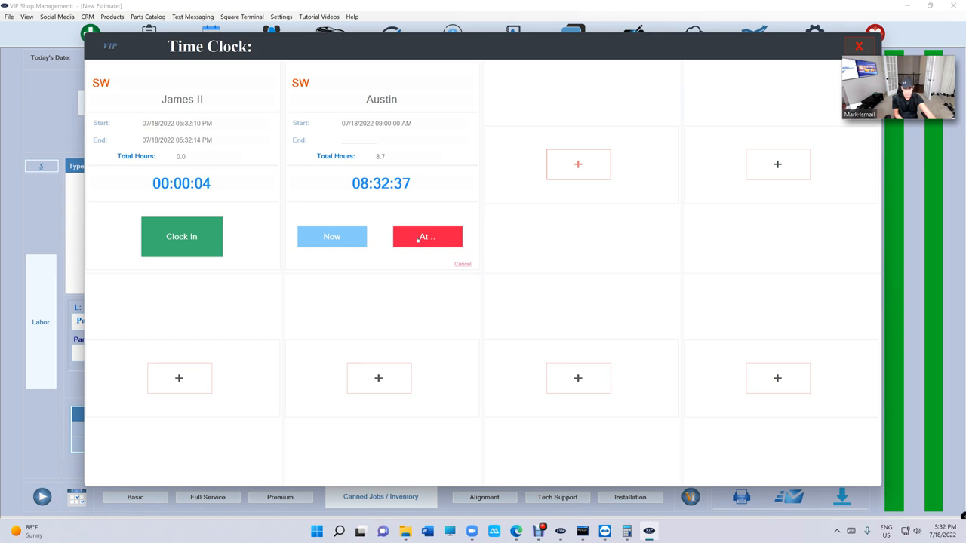
click(427, 236)
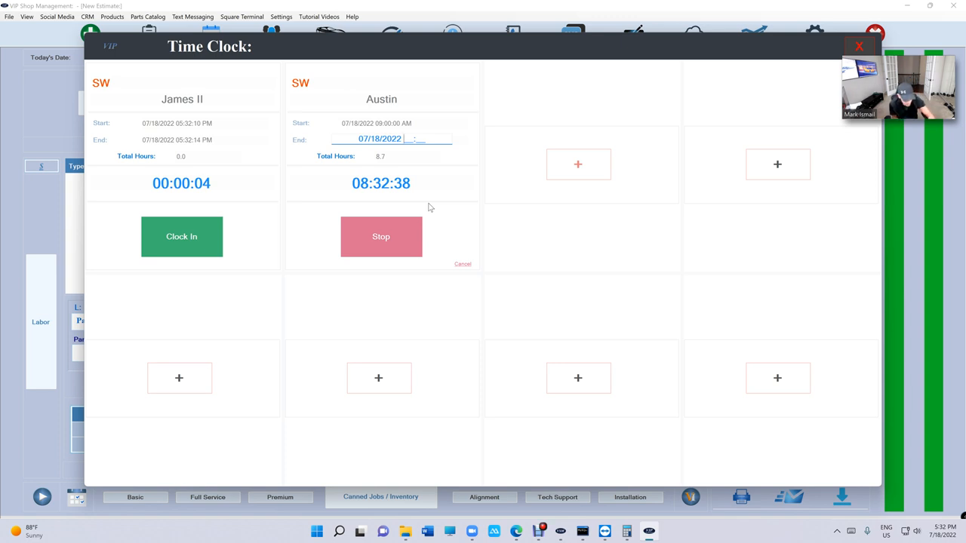
text(18)
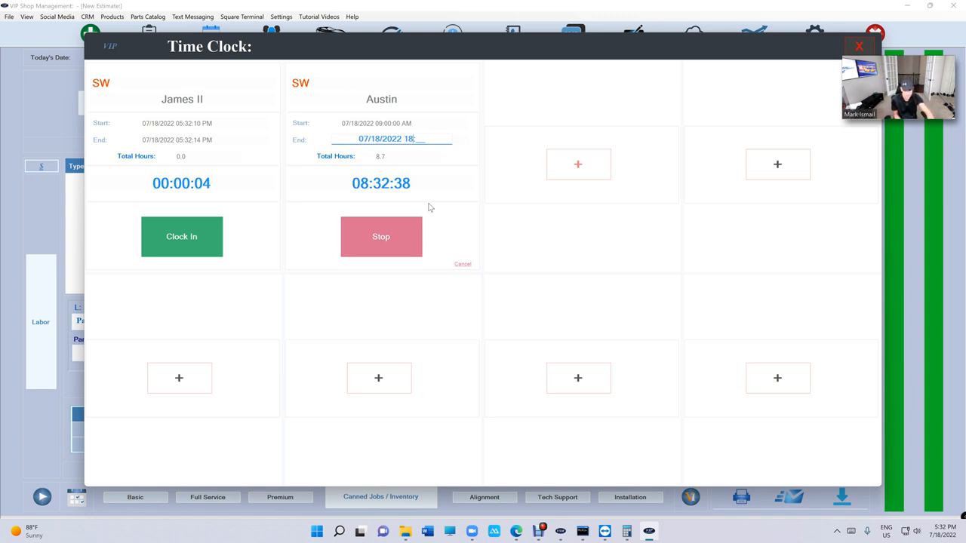
click(381, 237)
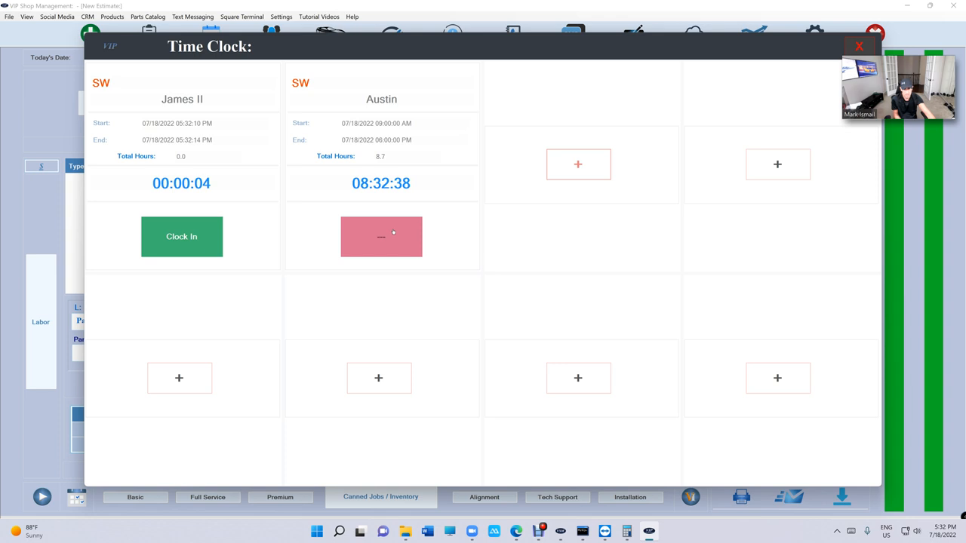
click(381, 236)
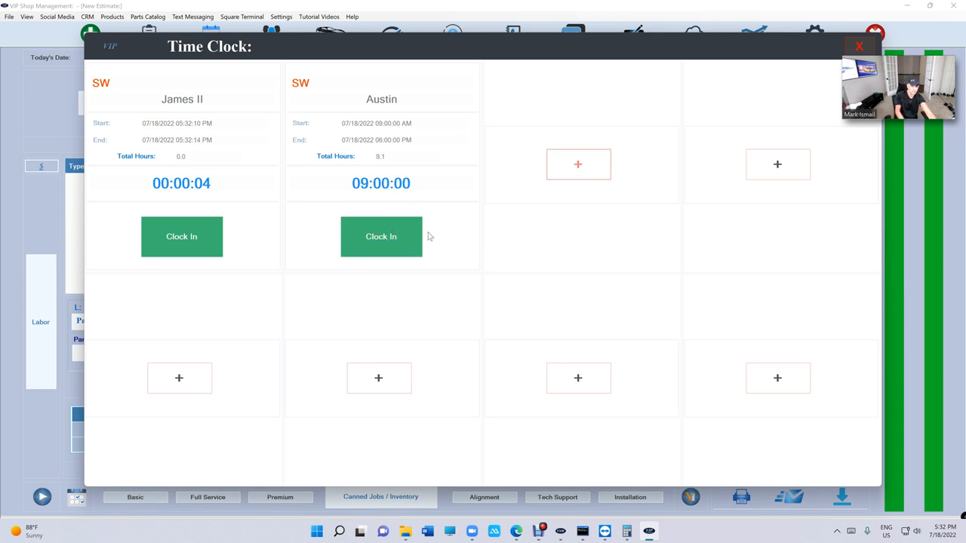
mouse_move(405, 218)
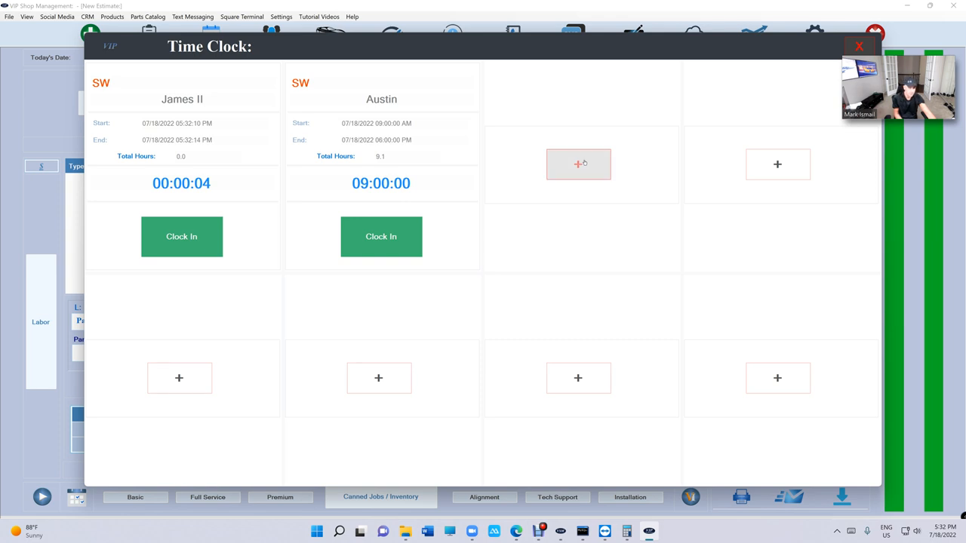
Give Mark the third slot with a manual 07/17/2022 shift, 9:00 AM to 4:00 PM.
click(578, 164)
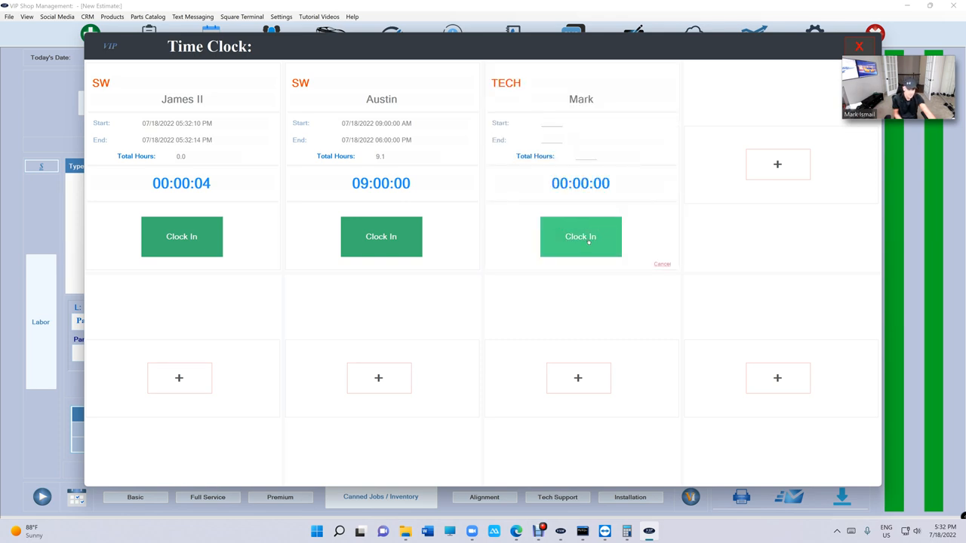
click(580, 236)
text(07/17/2022)
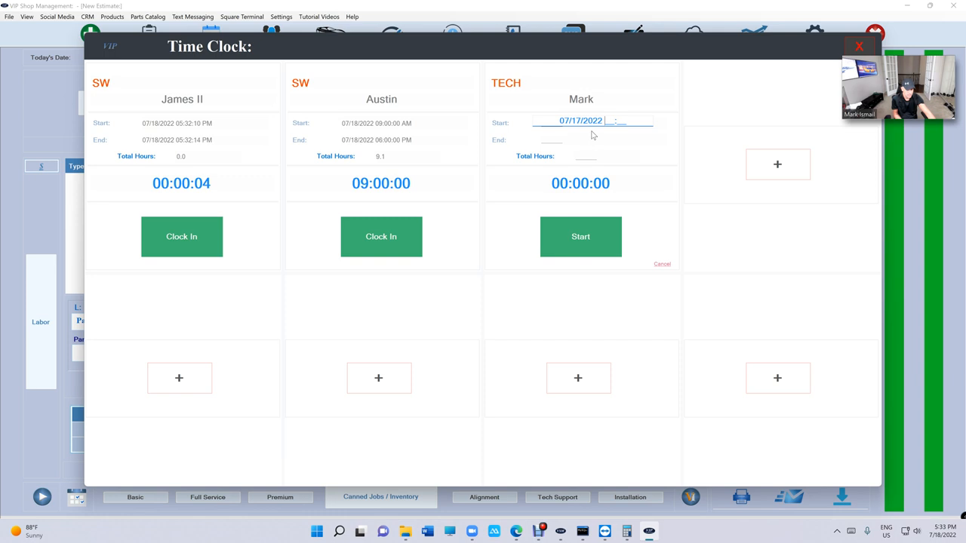
text(09:0)
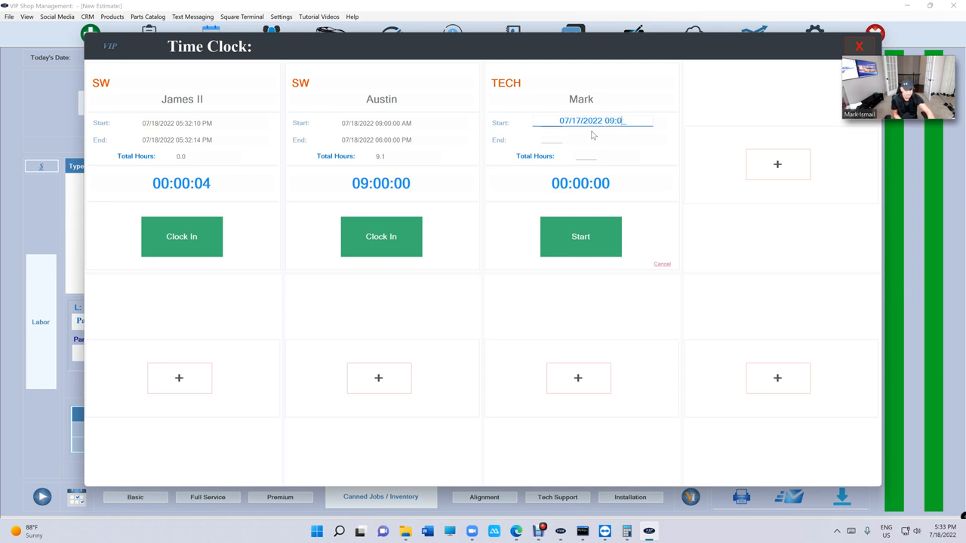
click(580, 236)
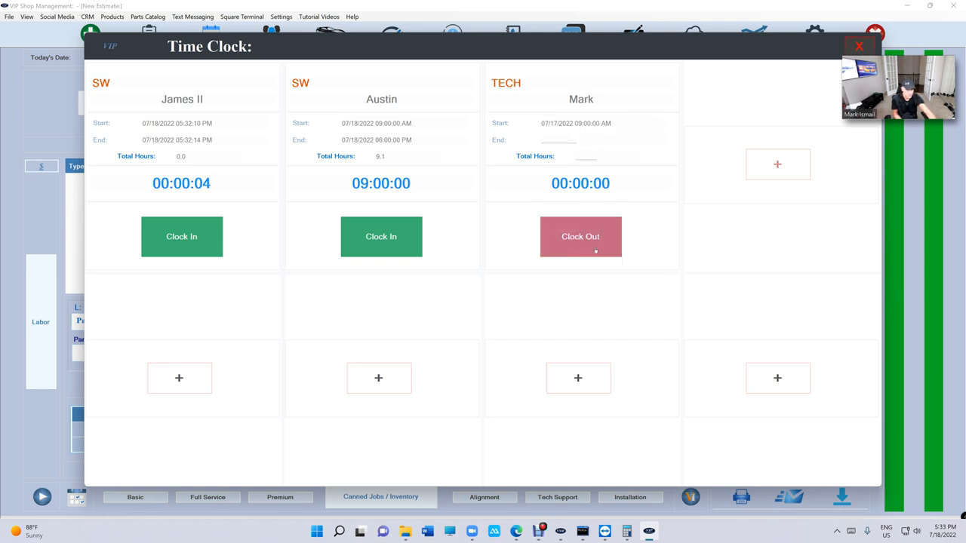
click(580, 236)
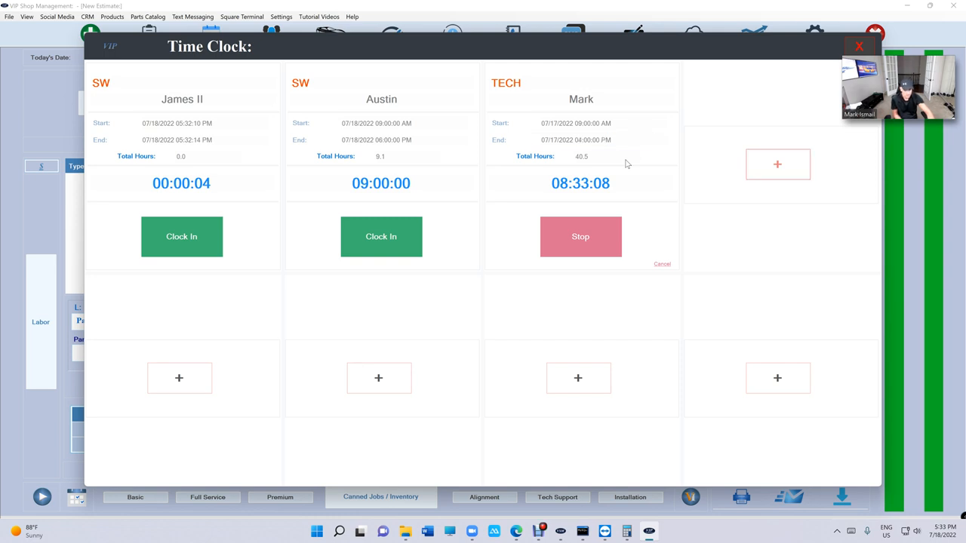
click(581, 236)
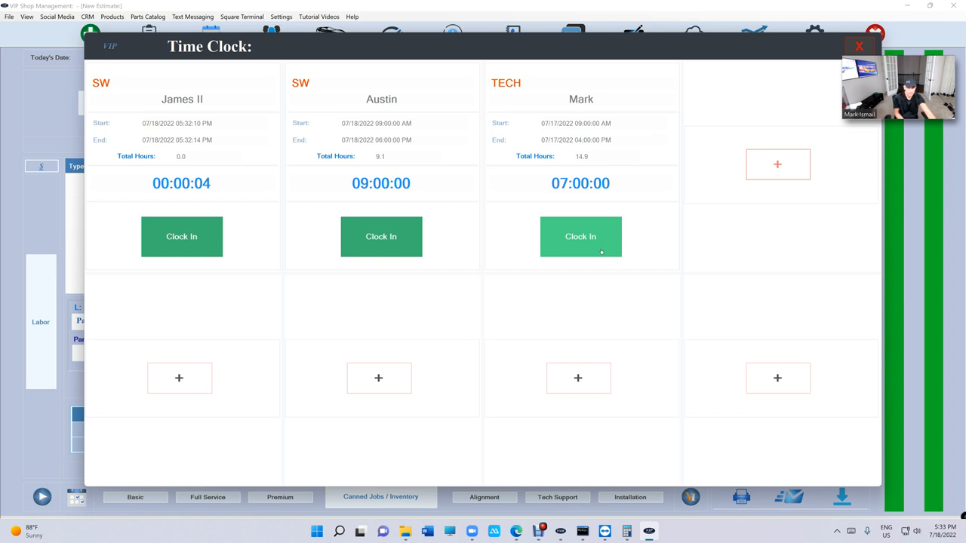
mouse_move(496, 320)
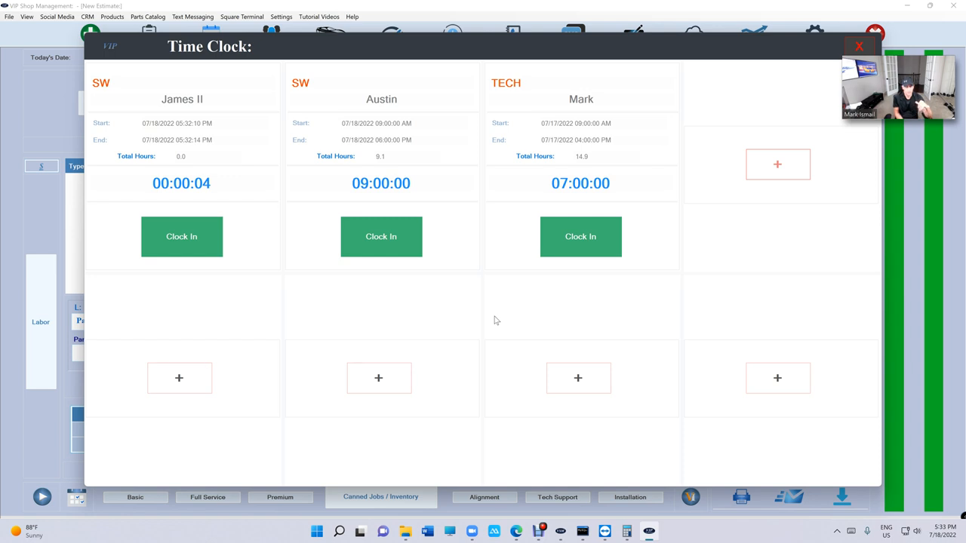
mouse_move(853, 168)
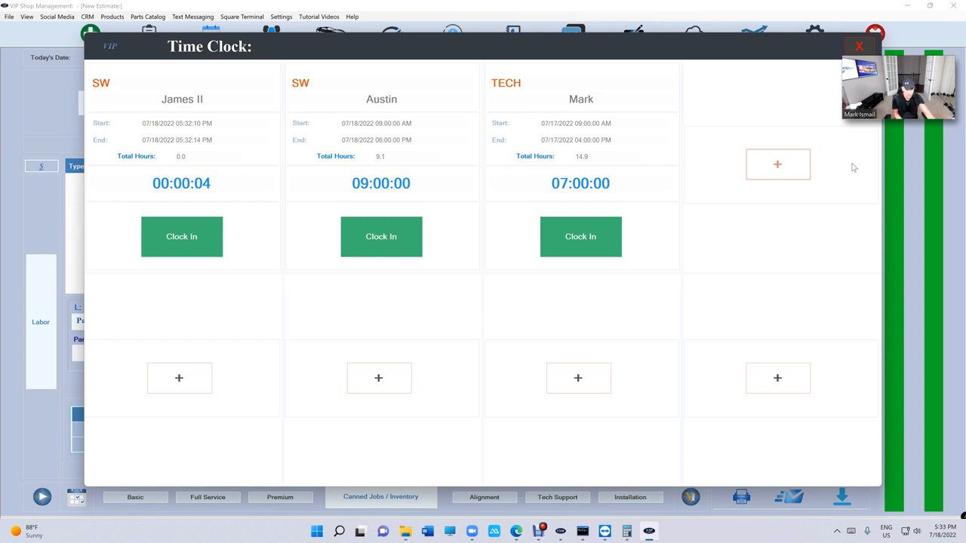
mouse_move(577, 186)
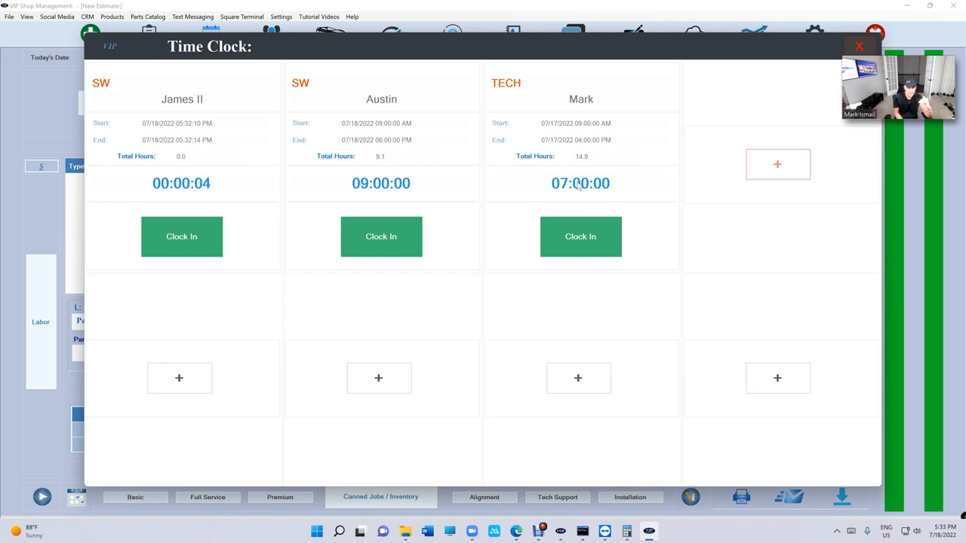
Put James in the fourth slot, clock him in now, then stop his timer.
click(777, 164)
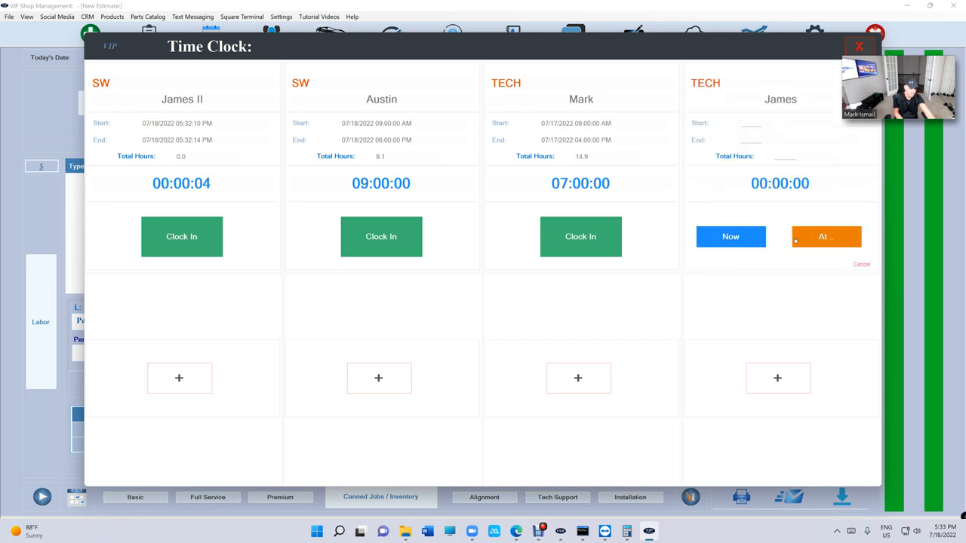
click(730, 236)
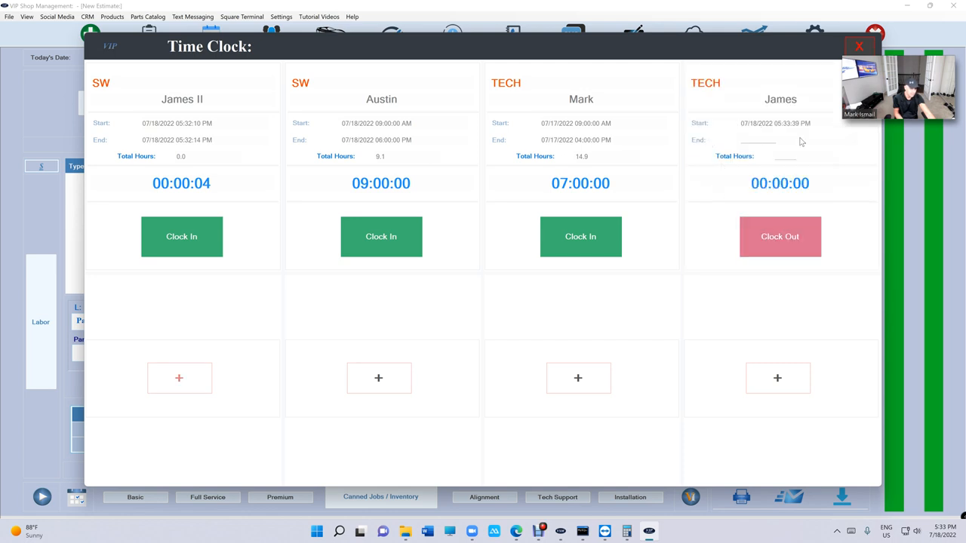
click(779, 236)
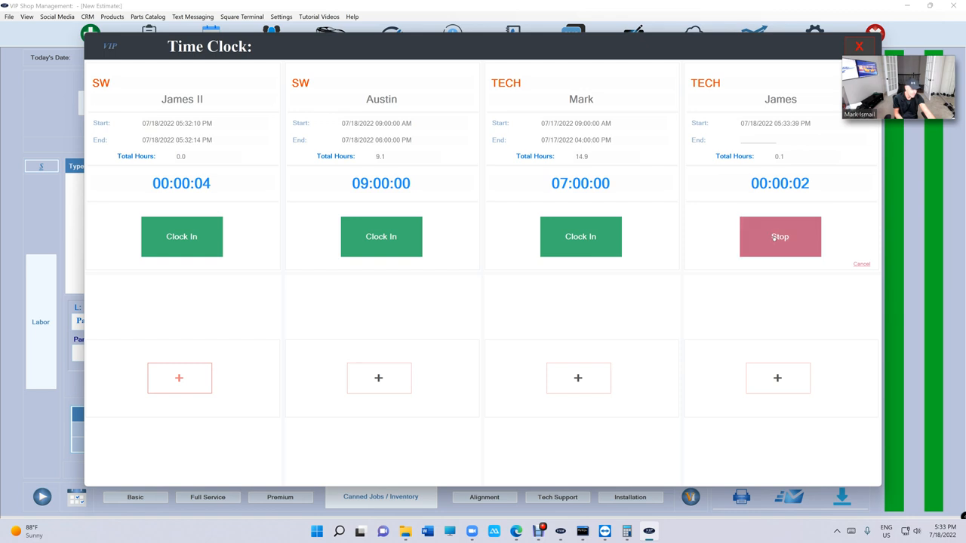
click(780, 236)
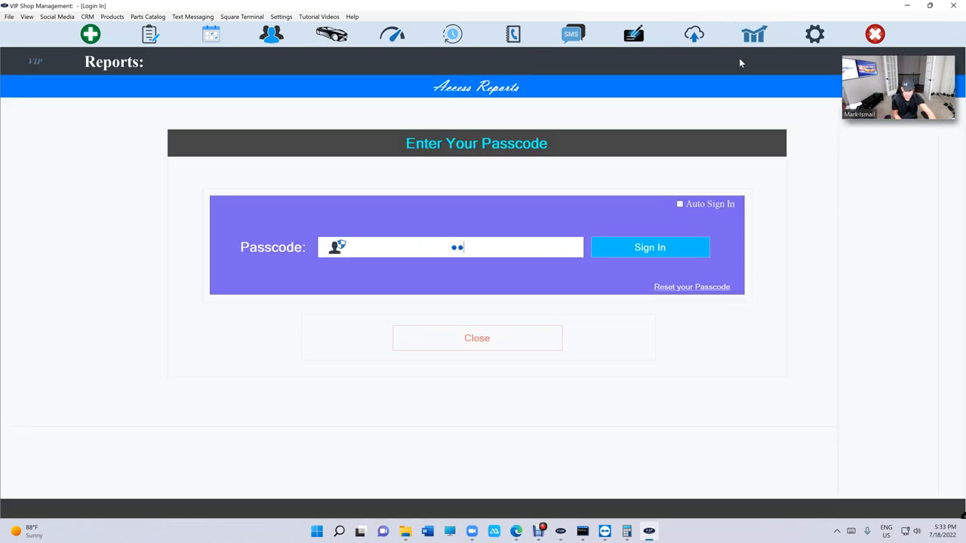
Sign in to Reports, view Employees and the Add Employee pay options, then cancel.
click(650, 247)
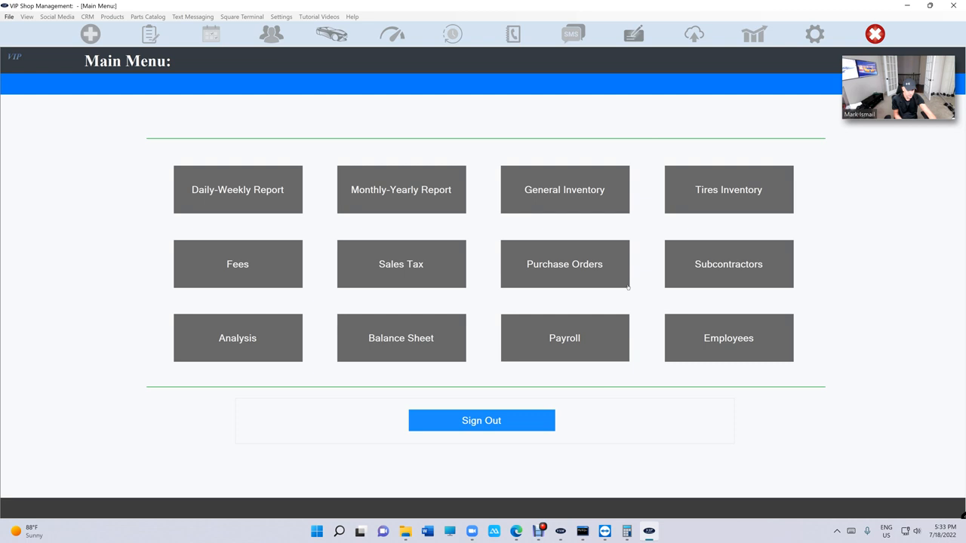
click(727, 338)
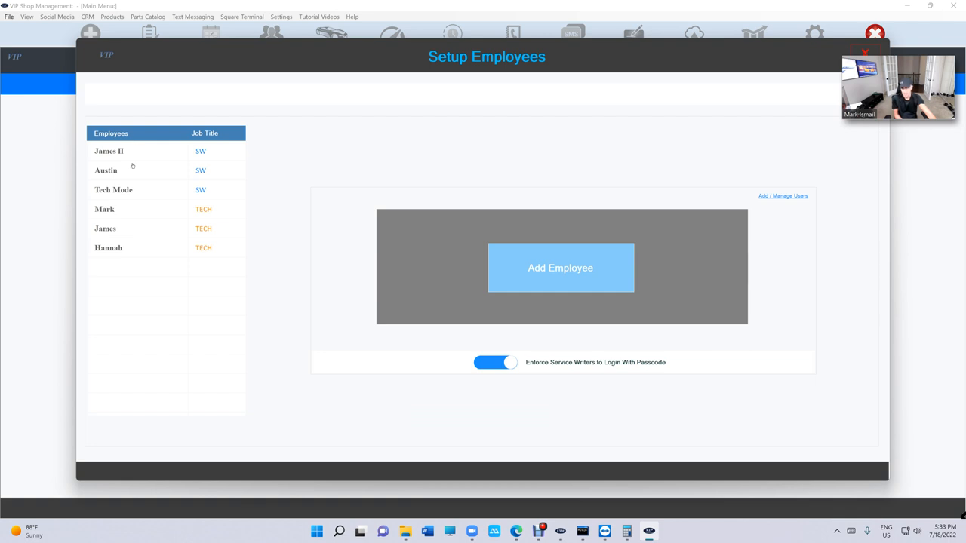
mouse_move(153, 169)
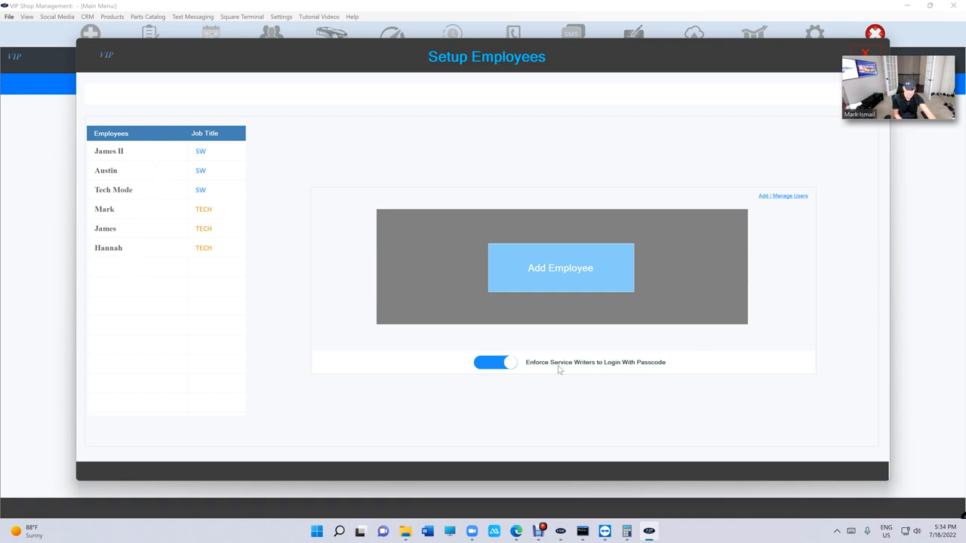
click(560, 268)
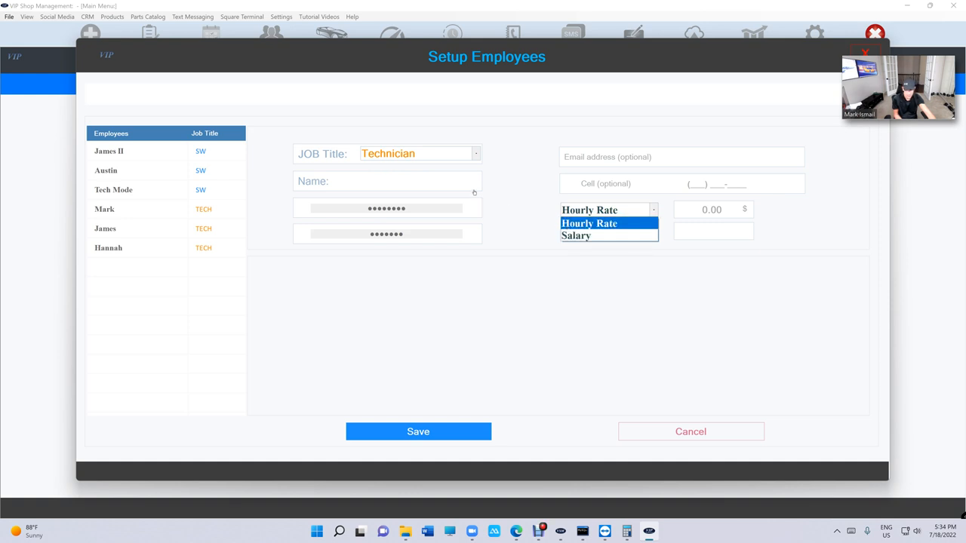
click(689, 431)
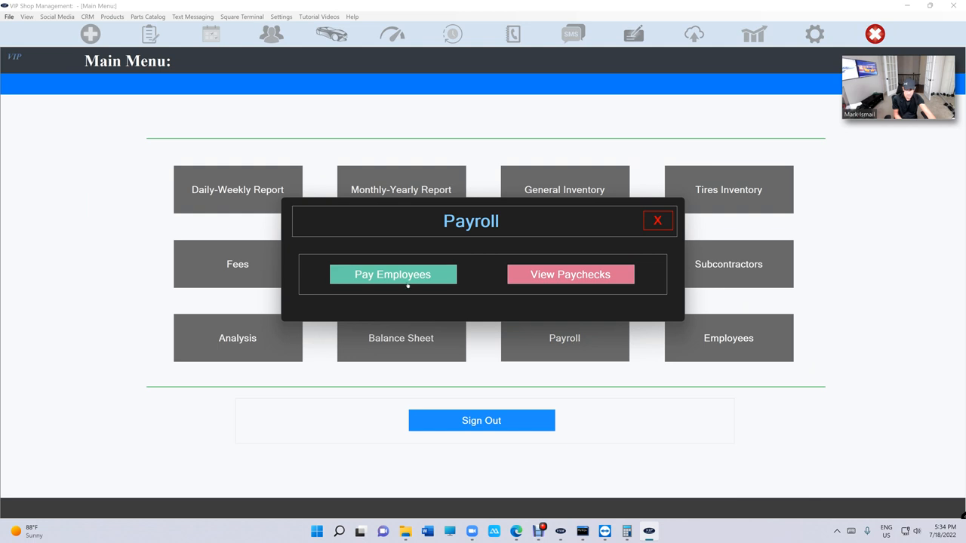
Open Pay Employees clocked hours and delete Austin's 04:38 PM auto entry.
click(392, 274)
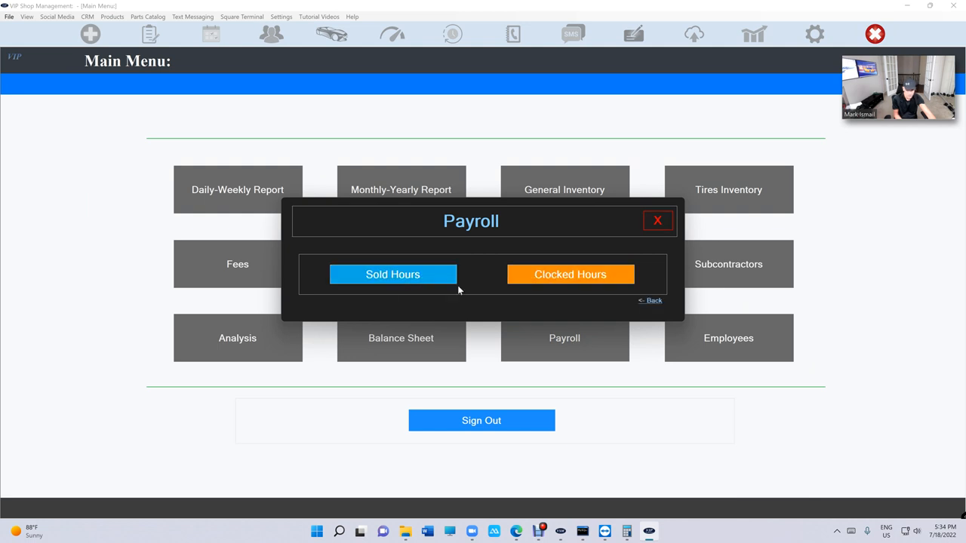
click(570, 274)
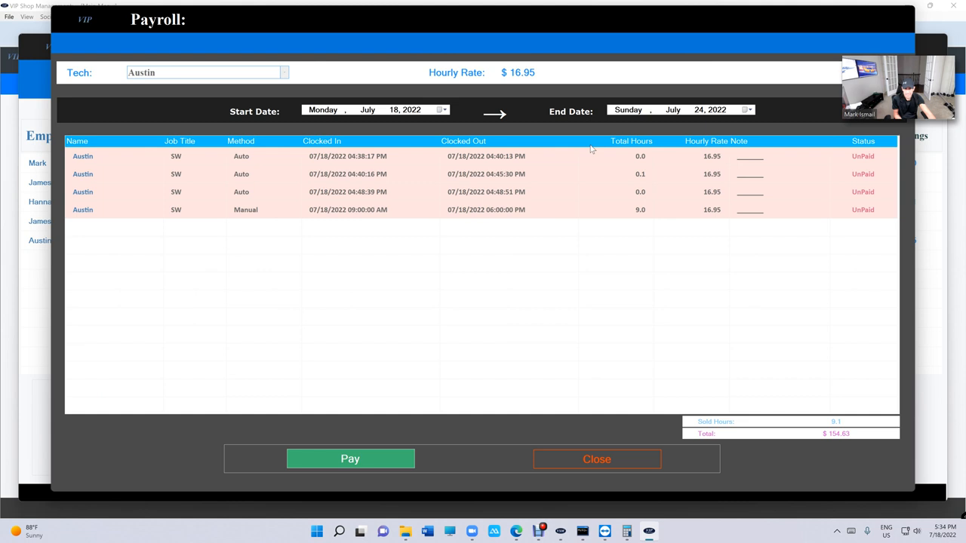
mouse_move(474, 166)
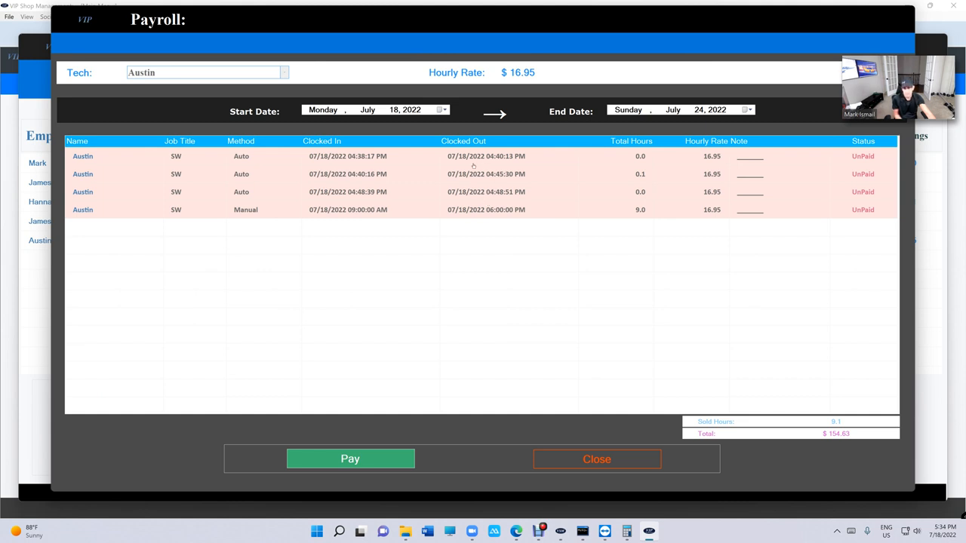
mouse_move(653, 161)
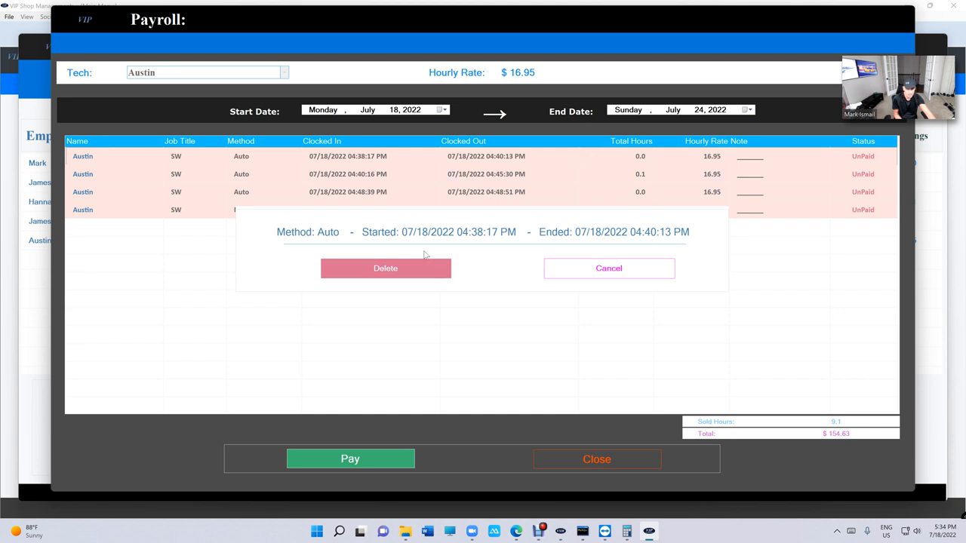
click(384, 268)
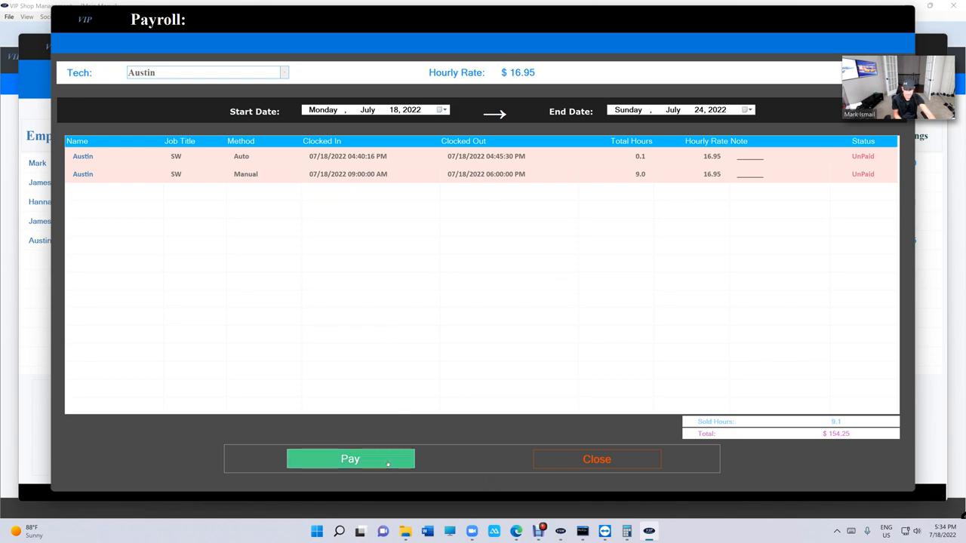
Pay Austin's $154.25 paycheck for his two shifts and exit payroll.
click(350, 459)
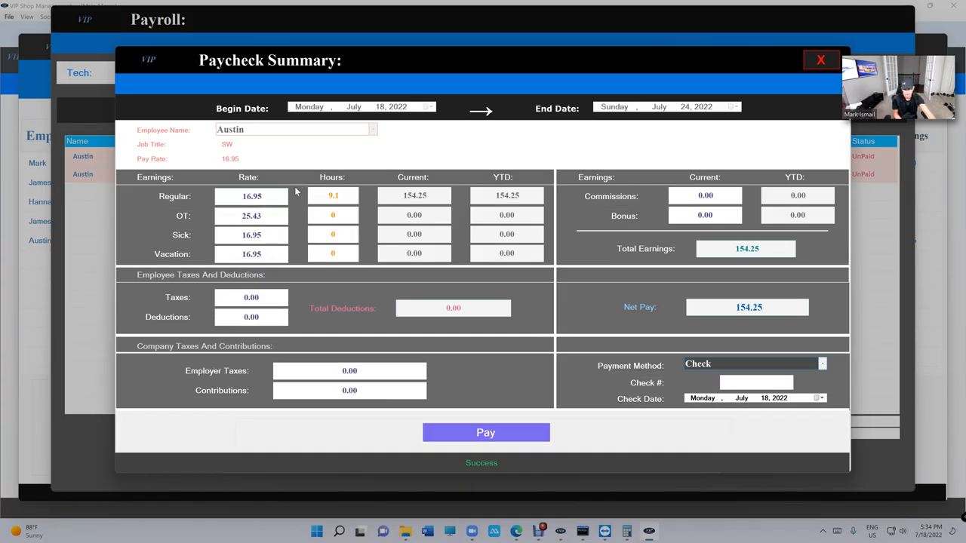
click(486, 432)
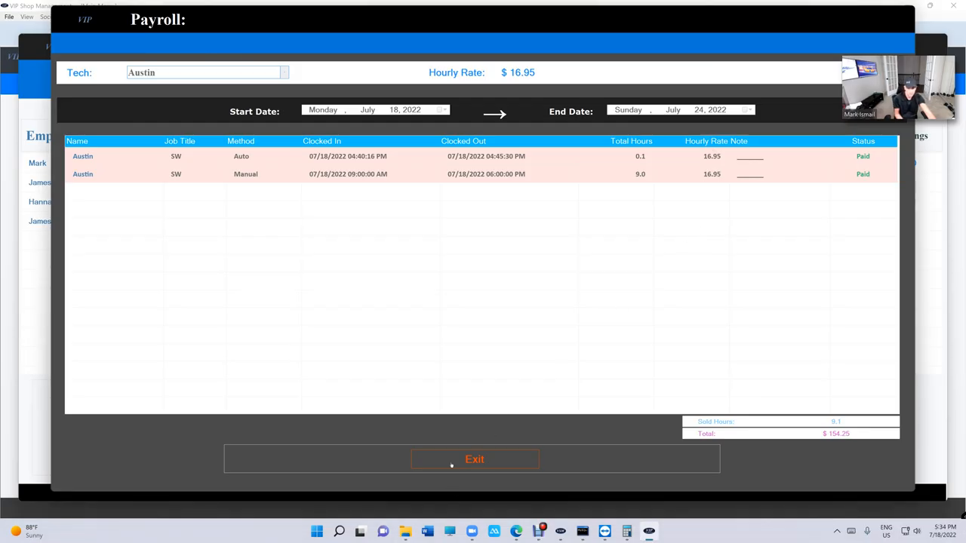
click(473, 458)
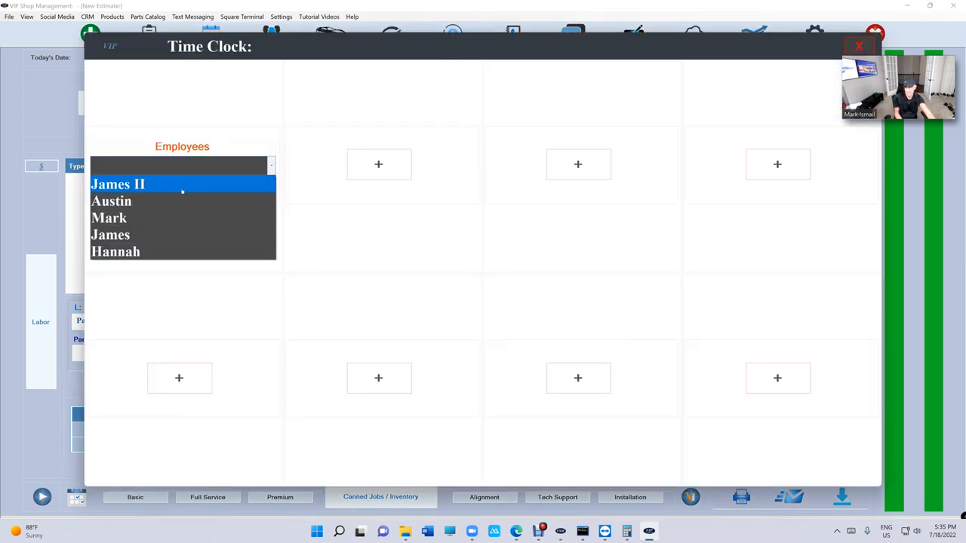
Put Austin back on the time clock, clock him in now, then out.
click(111, 201)
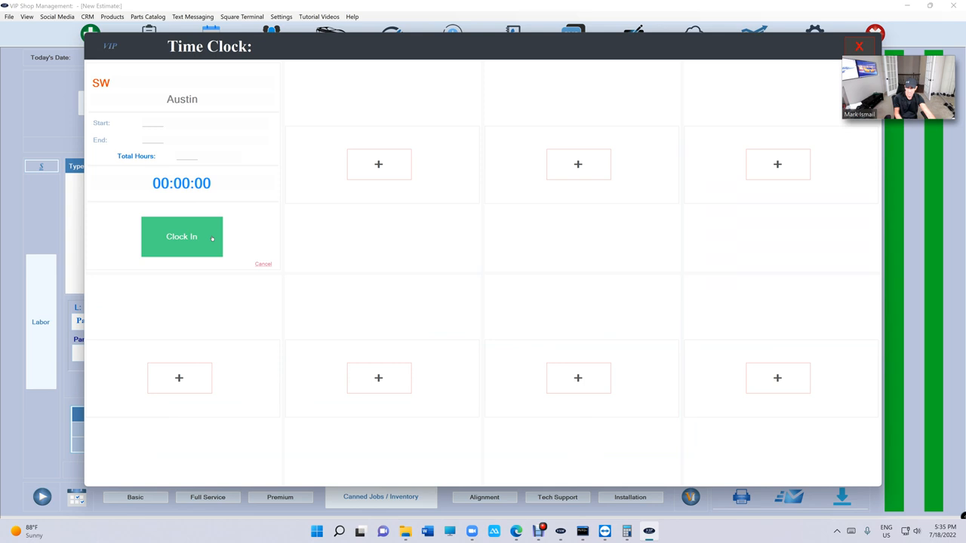
click(181, 236)
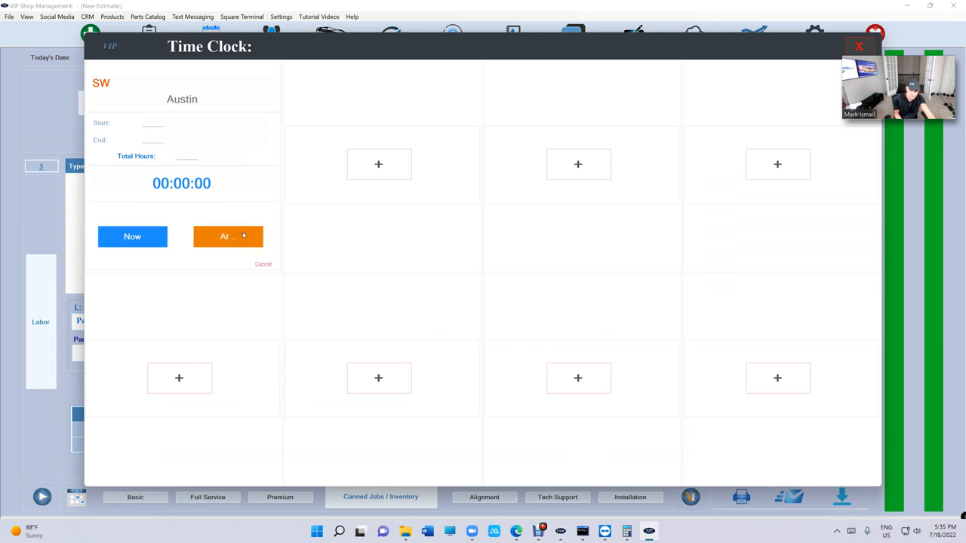
click(132, 236)
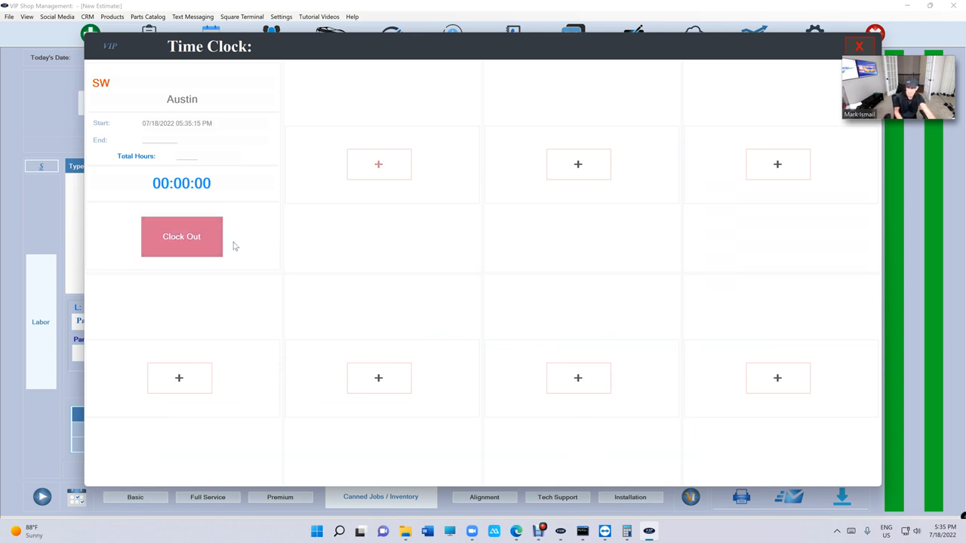
click(181, 236)
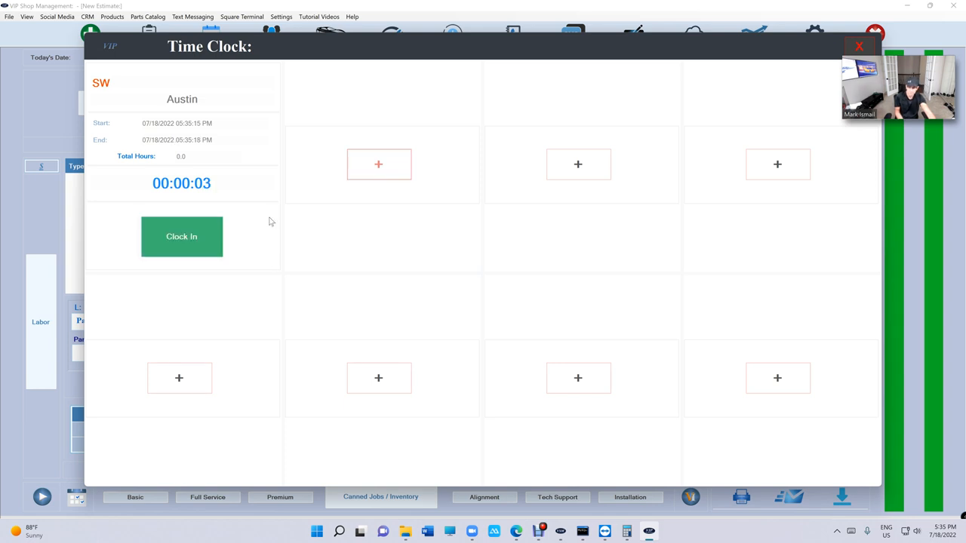
mouse_move(275, 206)
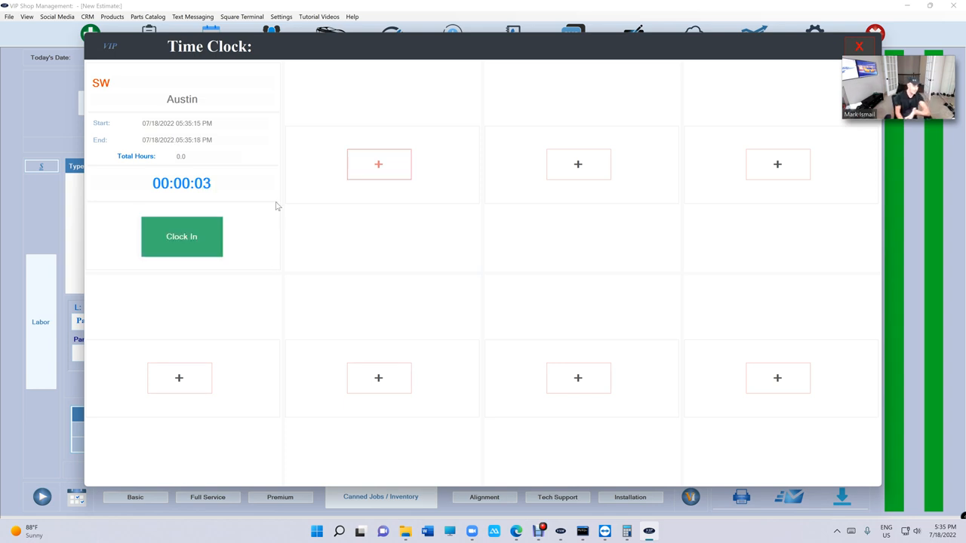